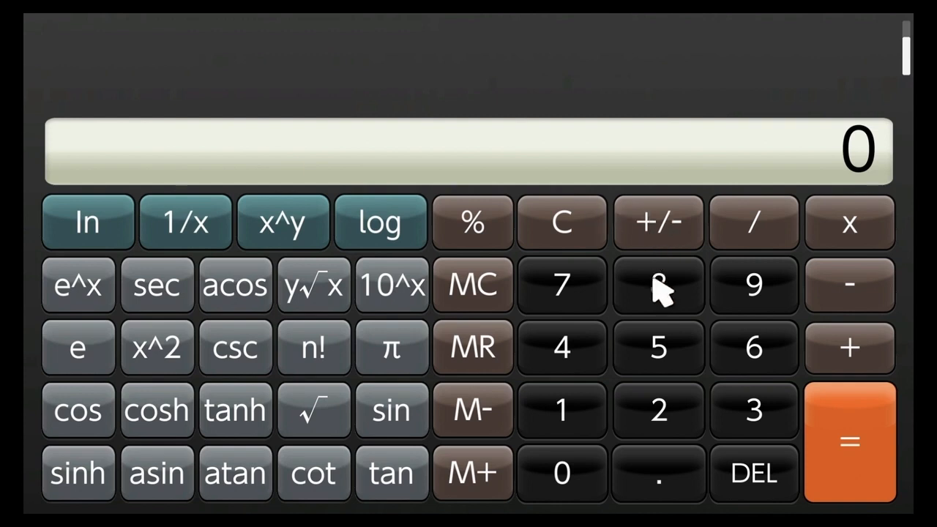
mouse_move(658, 349)
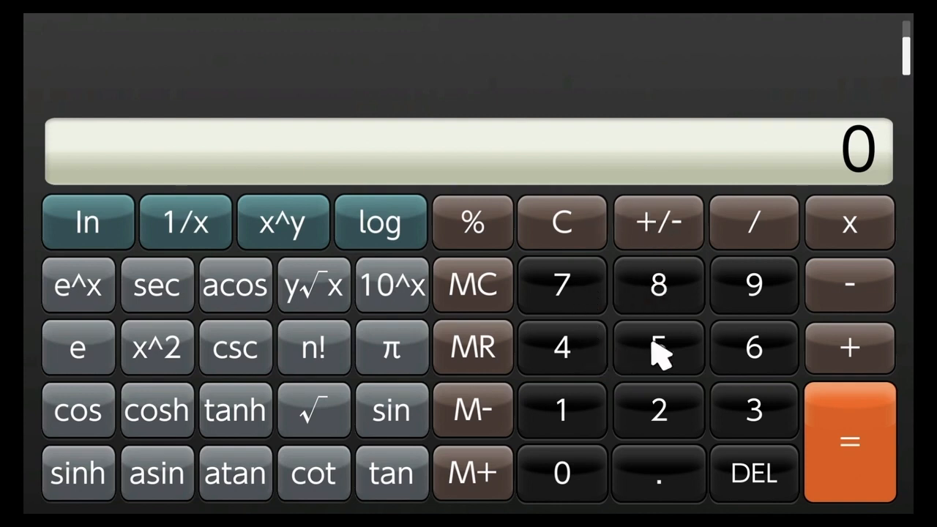
Work out 2 + 2 = 4 and 2 − 2 = 0 so both show in the history
left_click(658, 410)
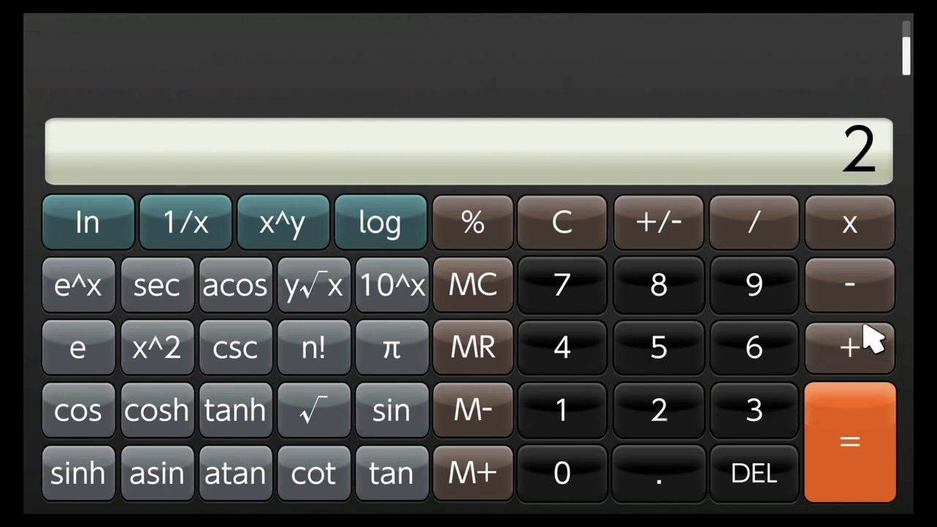
left_click(850, 347)
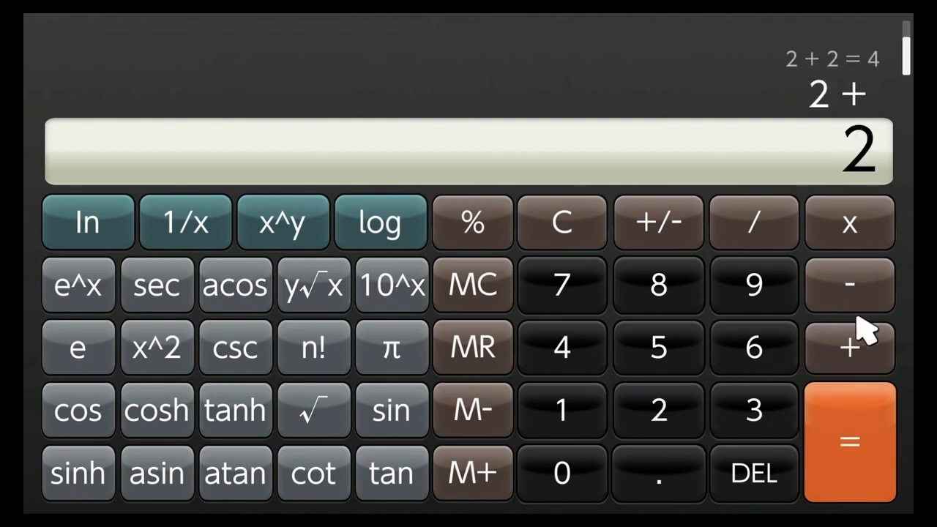
left_click(849, 284)
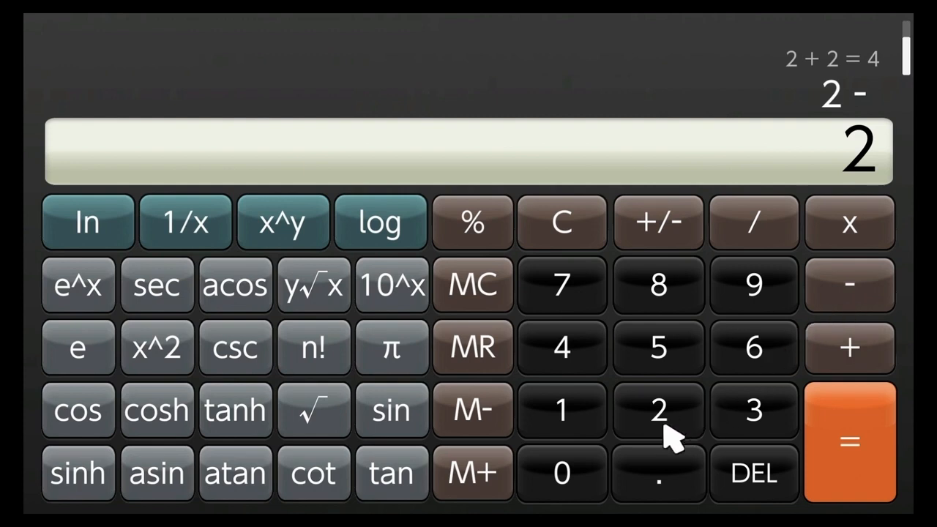
left_click(849, 439)
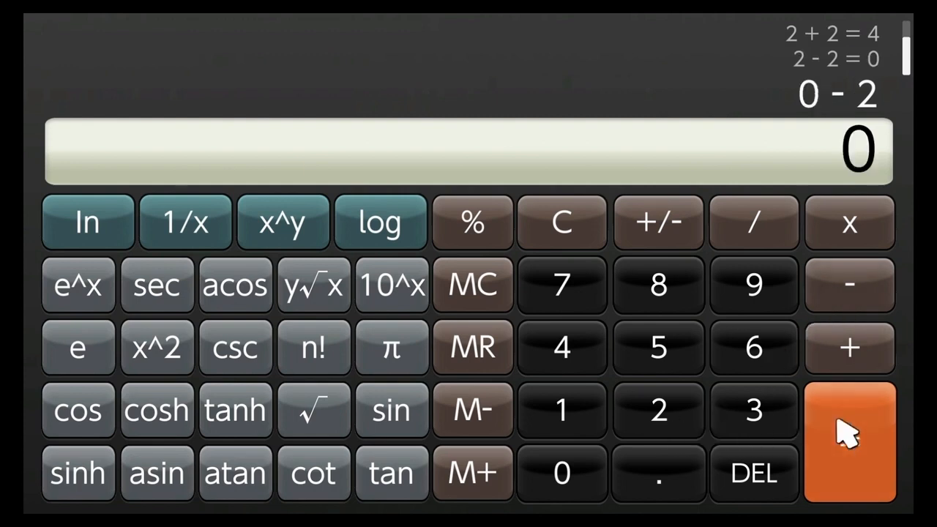
mouse_move(725, 428)
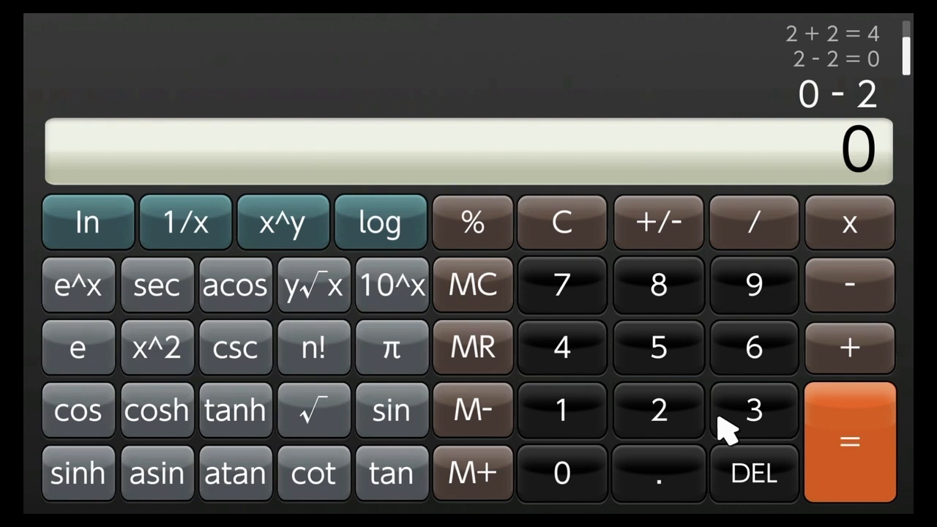
mouse_move(764, 422)
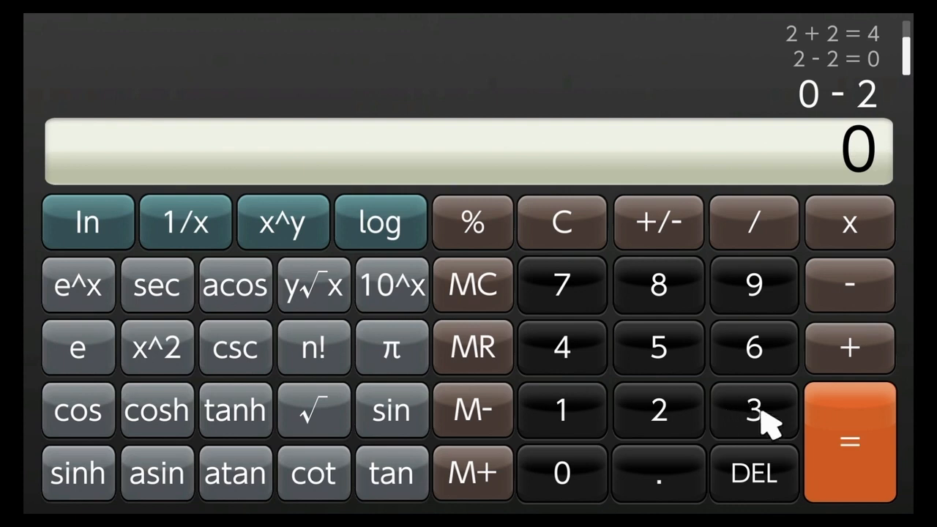
Calculate 3 × 3 = 9, 6 ÷ 6 = 1 and 4 to the power 2 = 16
left_click(756, 410)
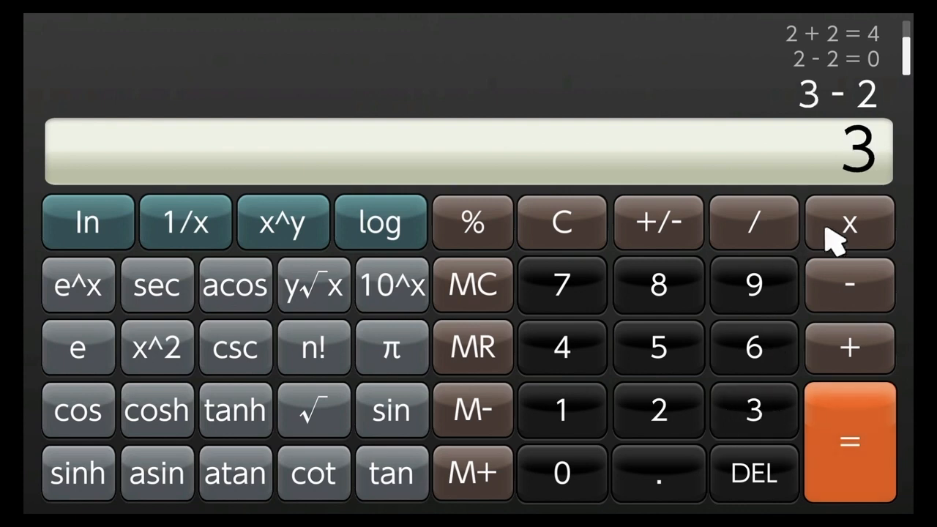
left_click(849, 223)
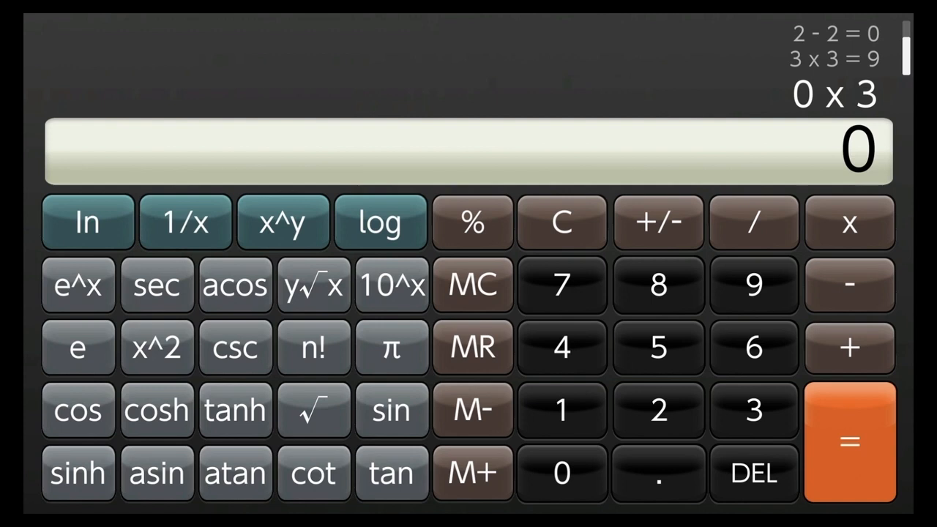
mouse_move(755, 347)
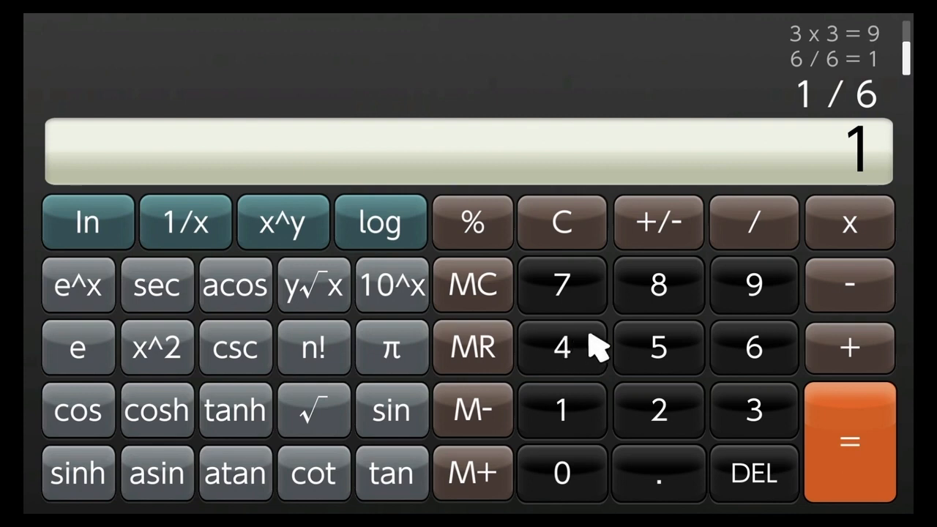
left_click(562, 347)
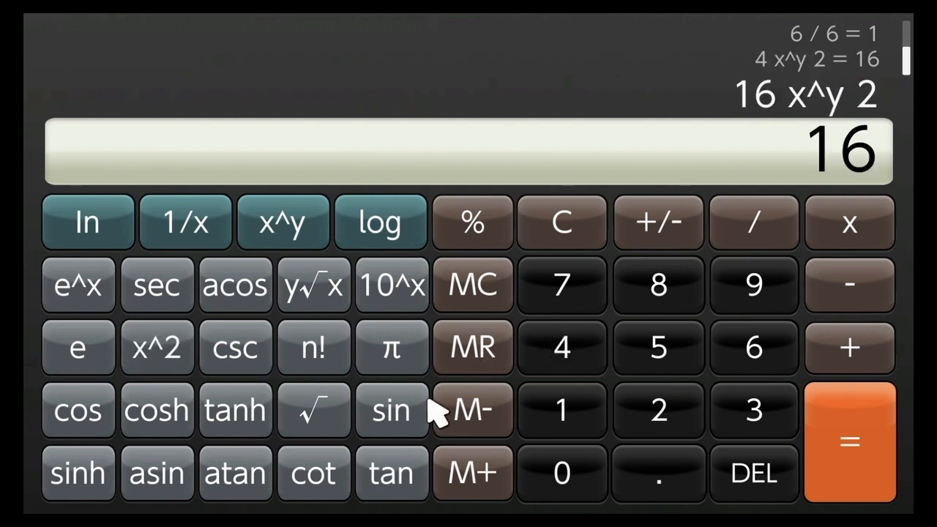
mouse_move(539, 409)
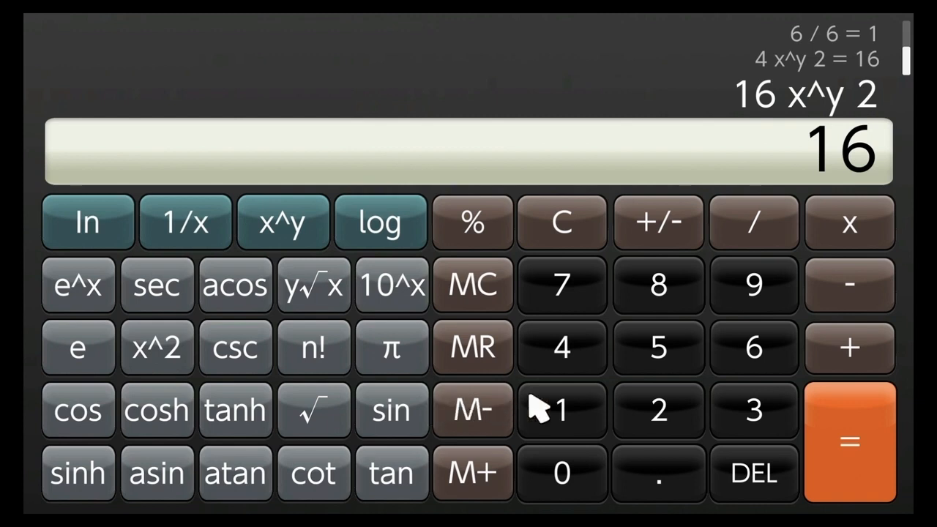
mouse_move(652, 359)
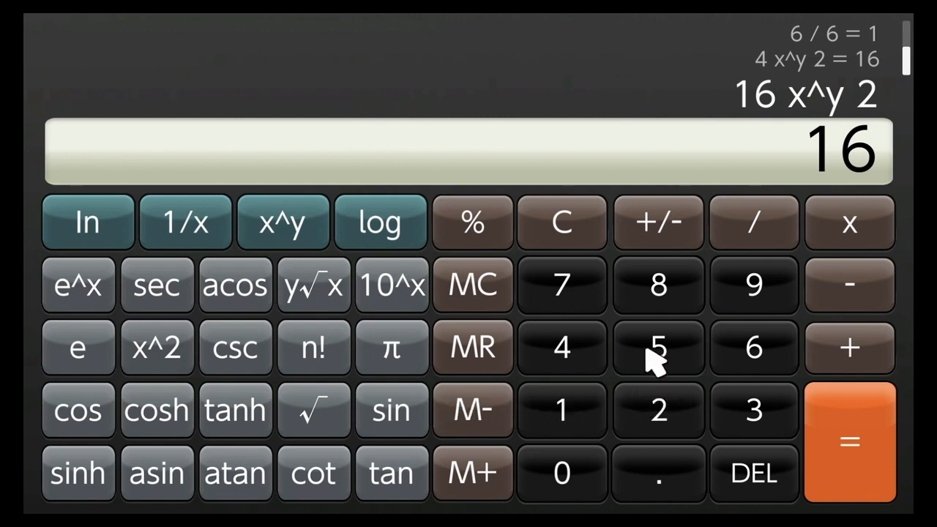
Find √9 = 3 and 1/3 = 0.3333333, then enter 10 raised to the power 3
left_click(754, 284)
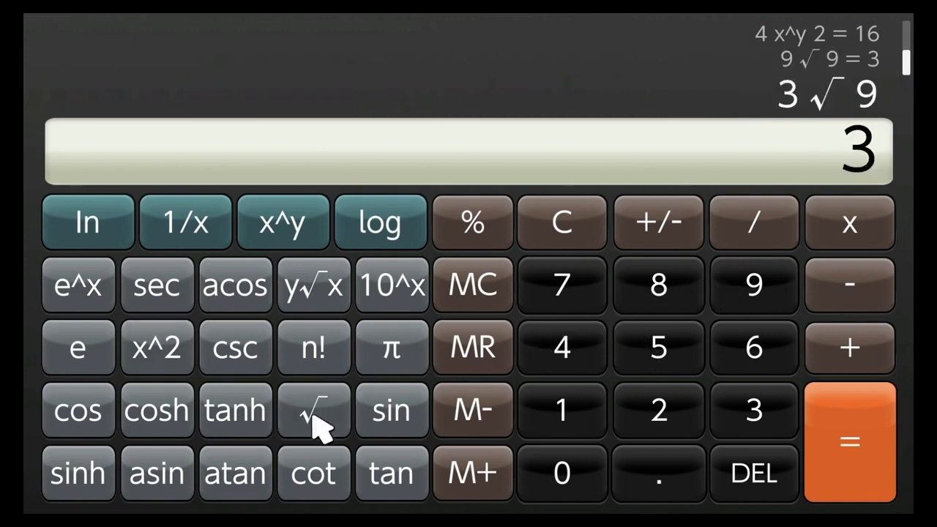
left_click(184, 223)
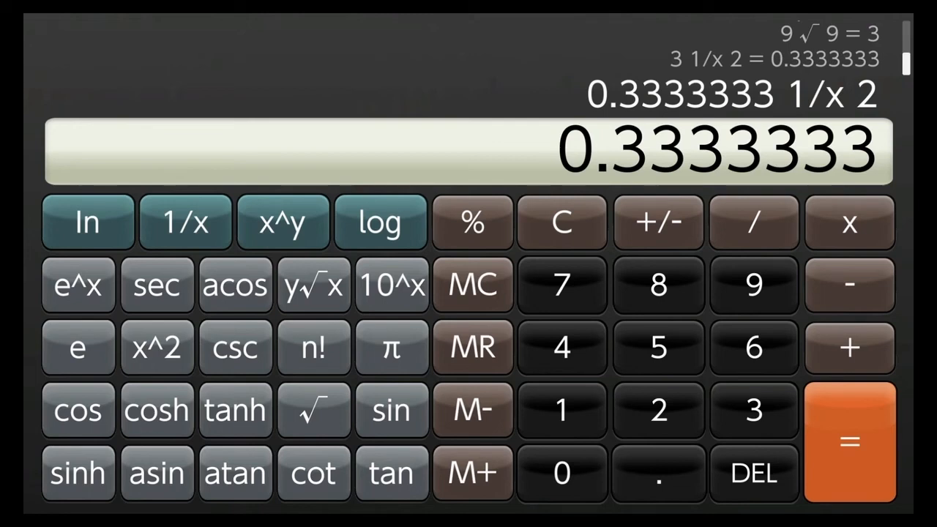
mouse_move(762, 418)
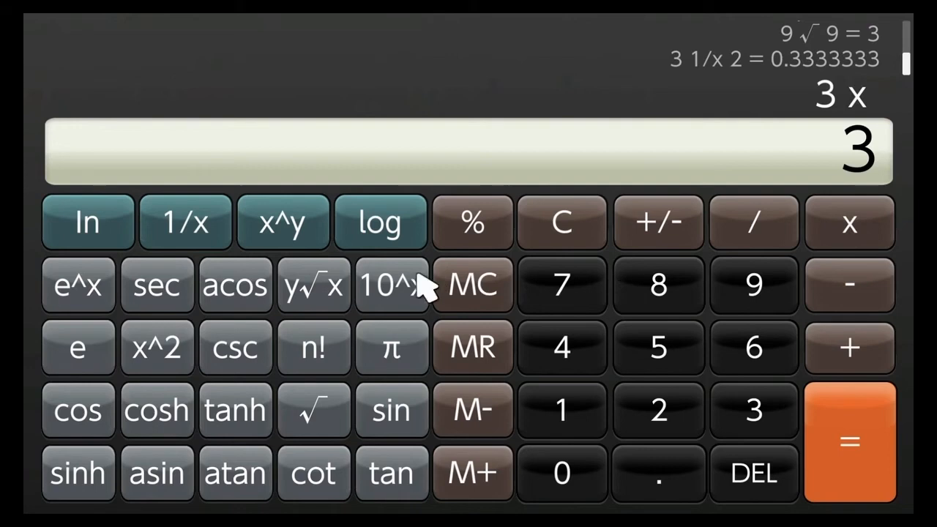
left_click(283, 223)
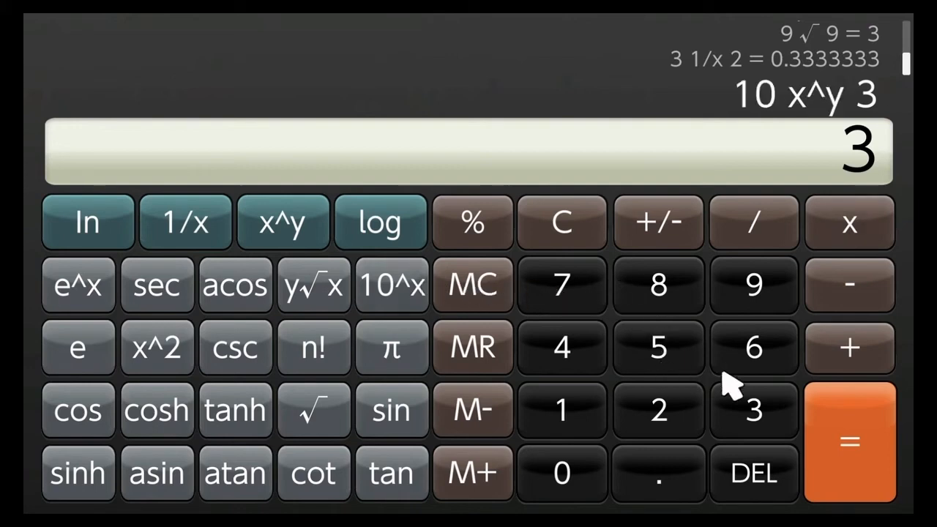